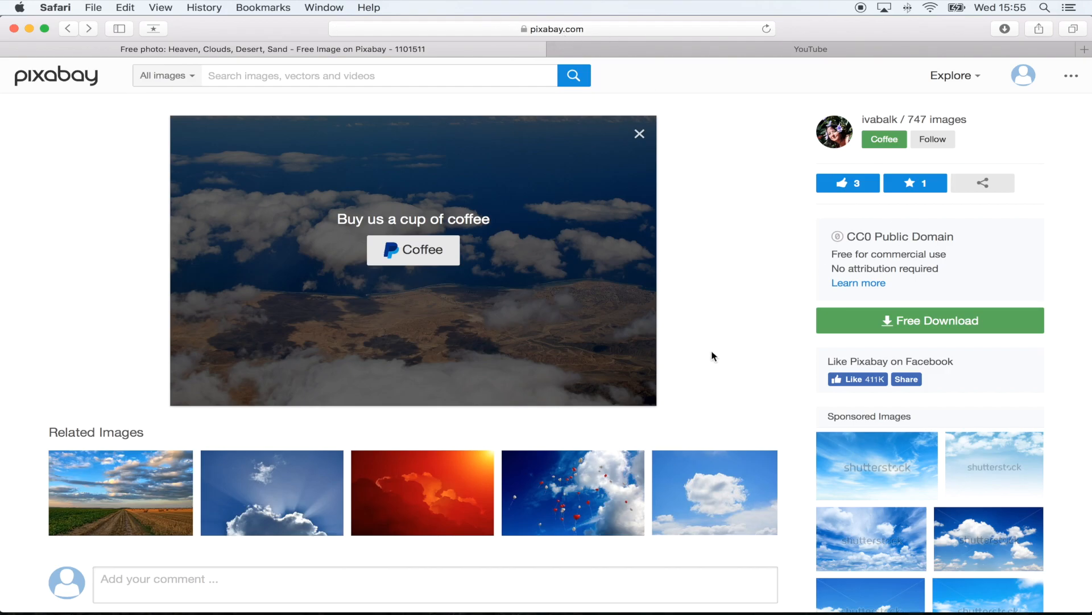
Step: Open the DJI_0002 compound clip and connect the heaven-1101511 cloud photo above it
scroll(down, 3)
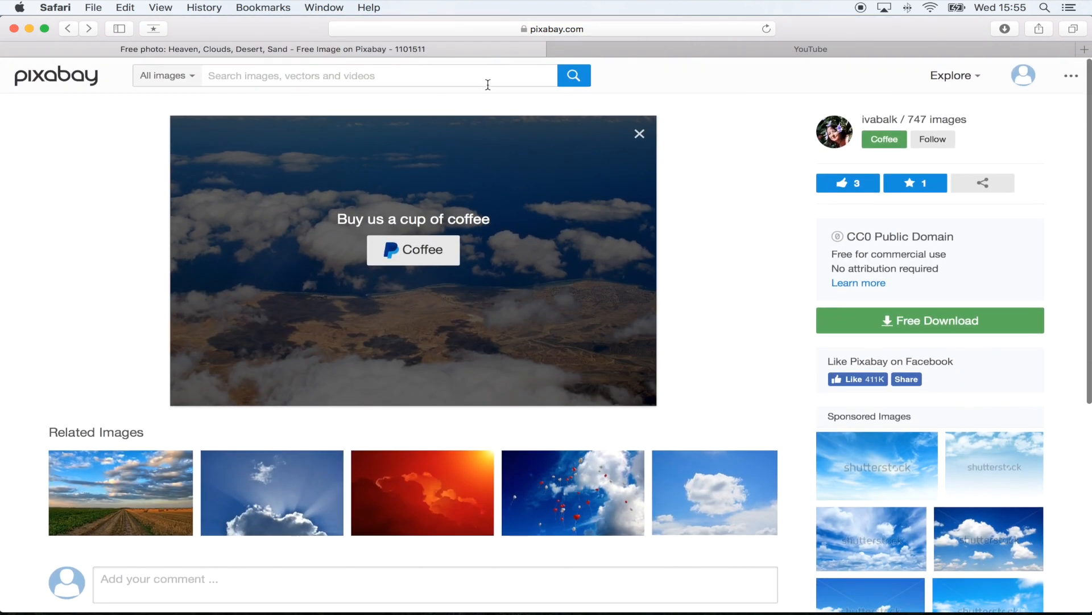
scroll(down, 3)
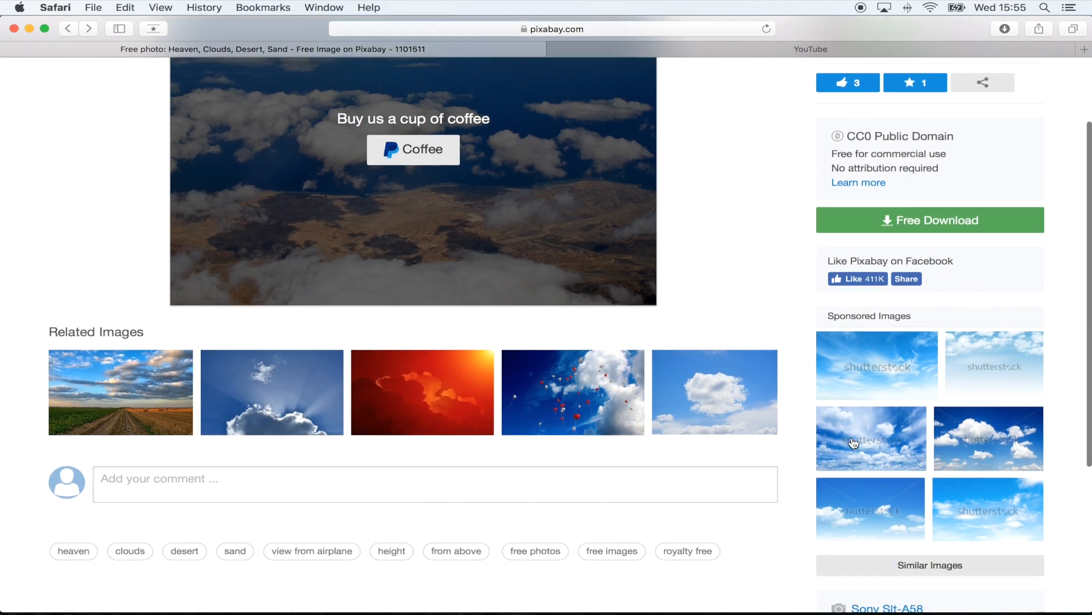
mouse_move(719, 398)
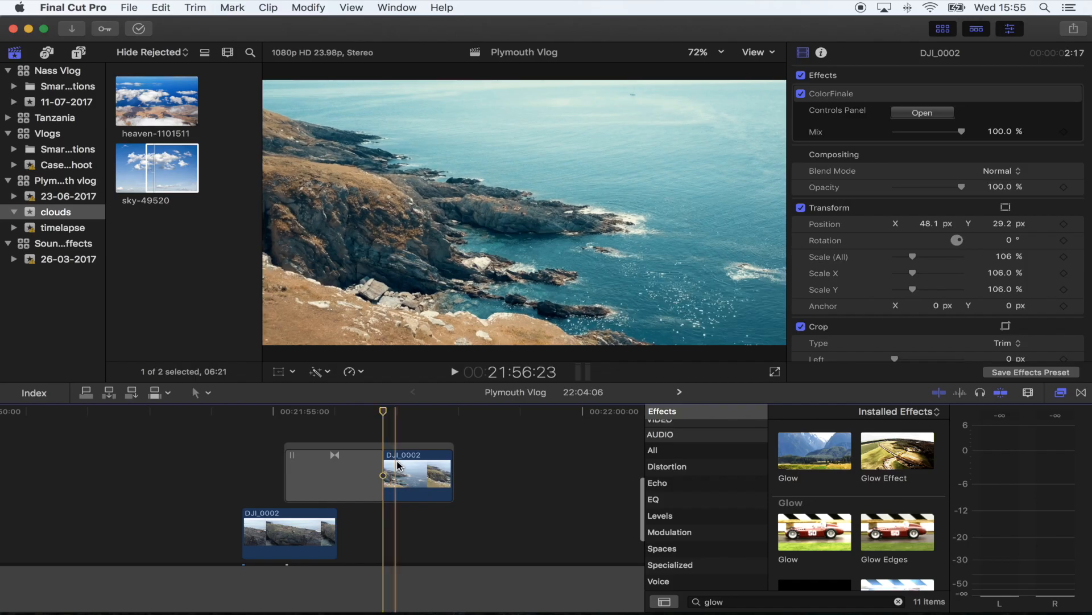
click(418, 475)
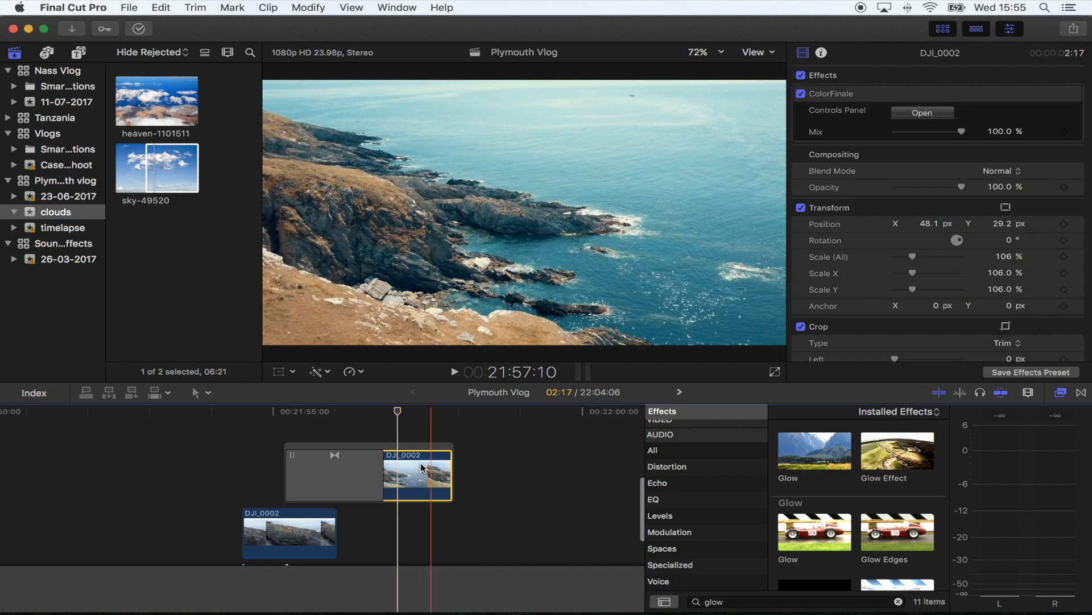
right_click(421, 468)
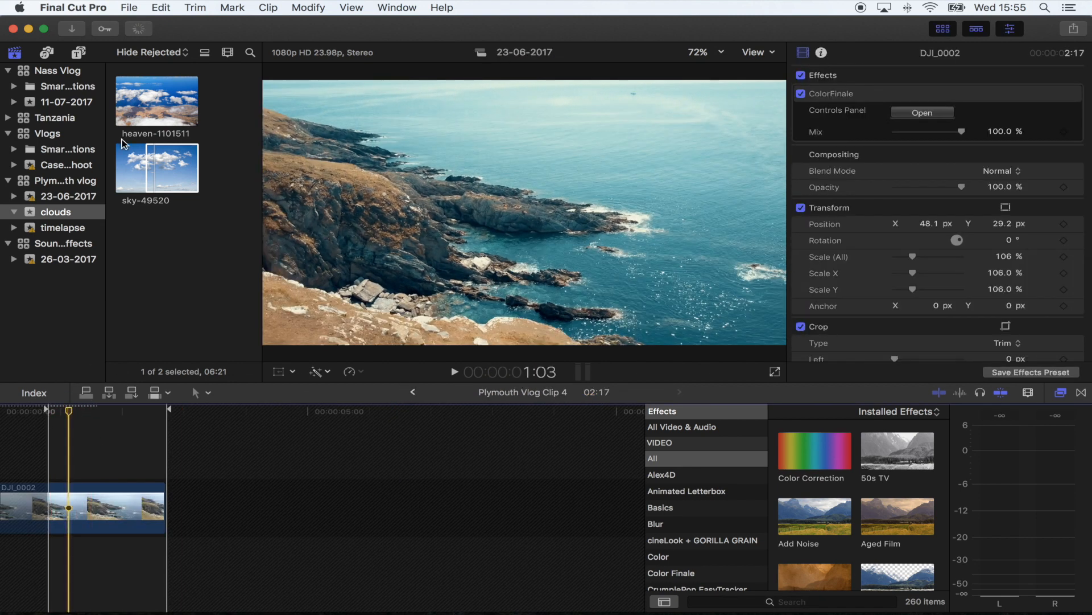
click(155, 103)
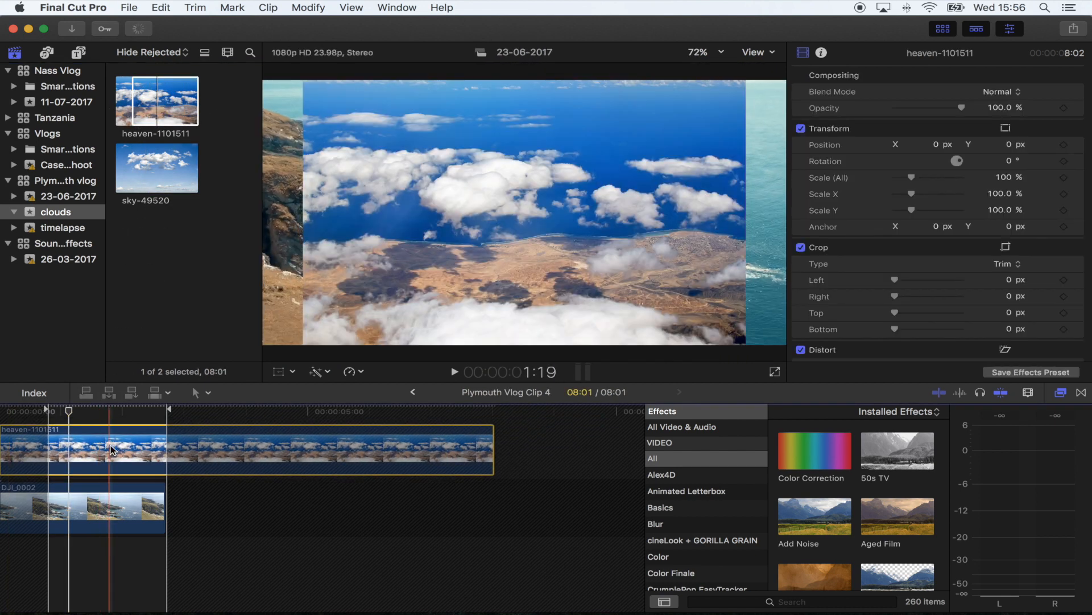
Step: Apply the Keyer effect to the cloud photo and raise Spill Level to 73%
text(ka)
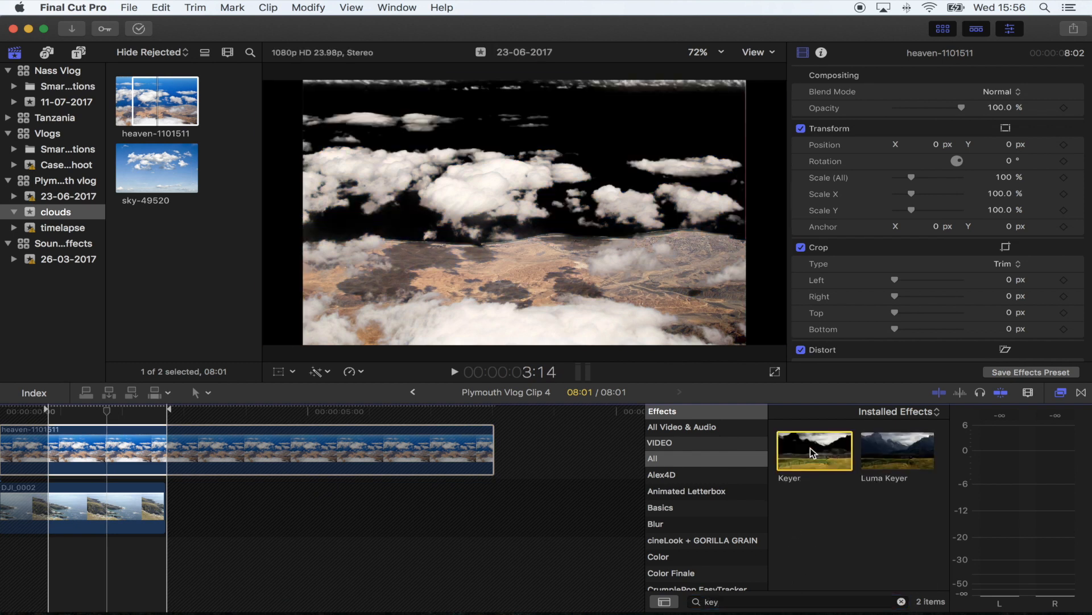
double_click(813, 450)
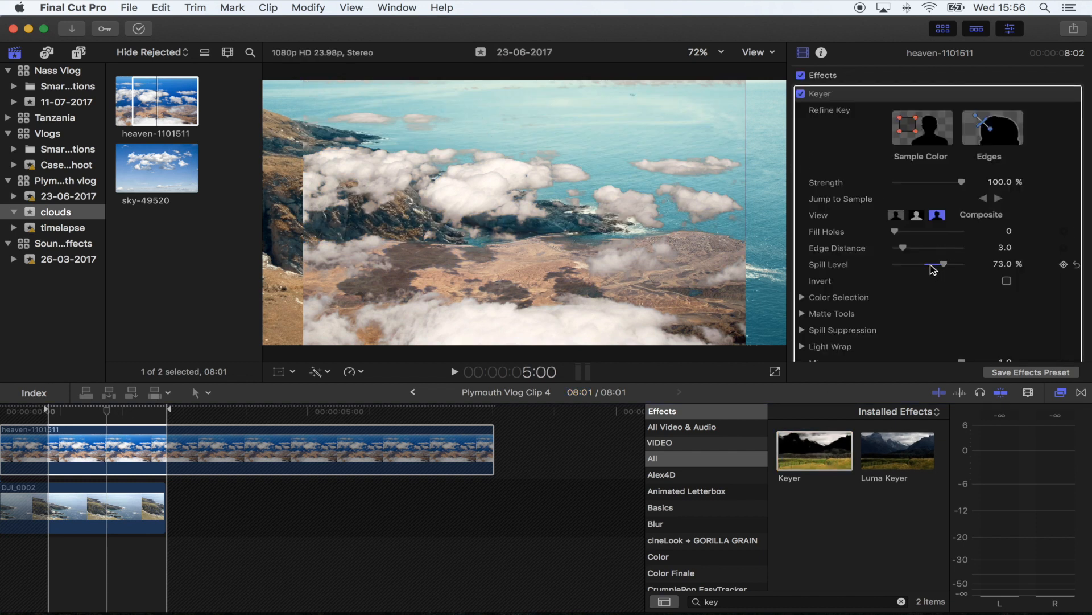
drag(946, 264, 925, 264)
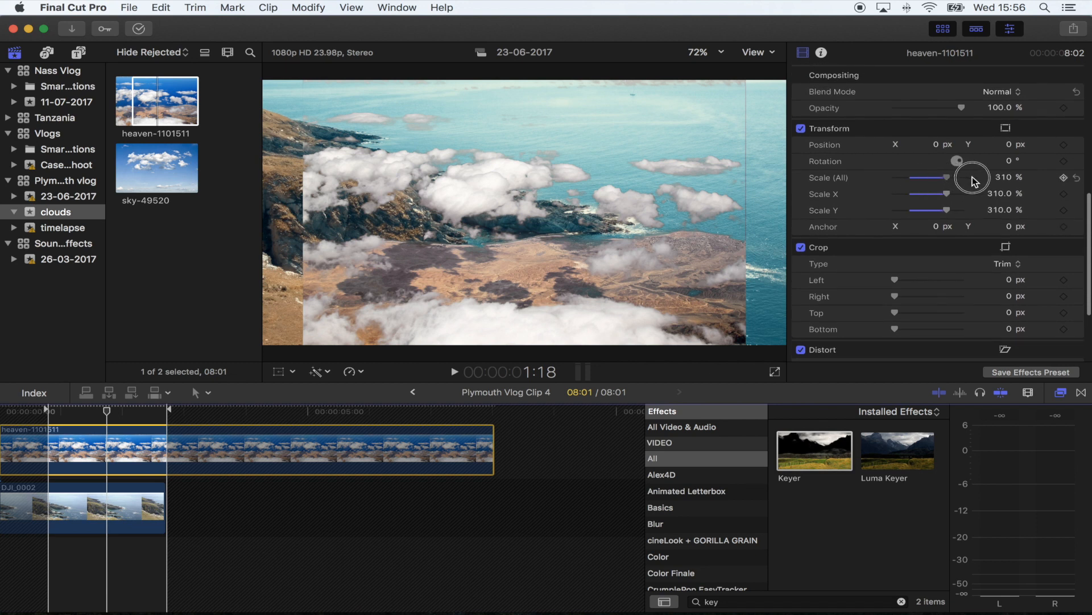
Step: Scale the clouds up to about 400% and reposition them to edge the coastline
drag(944, 177, 965, 177)
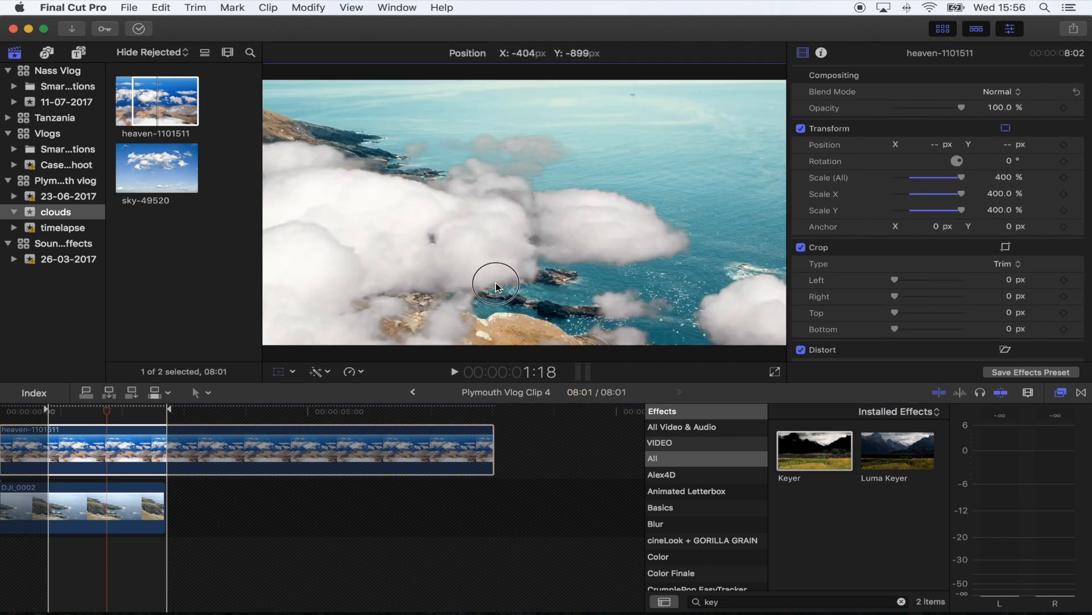
drag(496, 284, 535, 299)
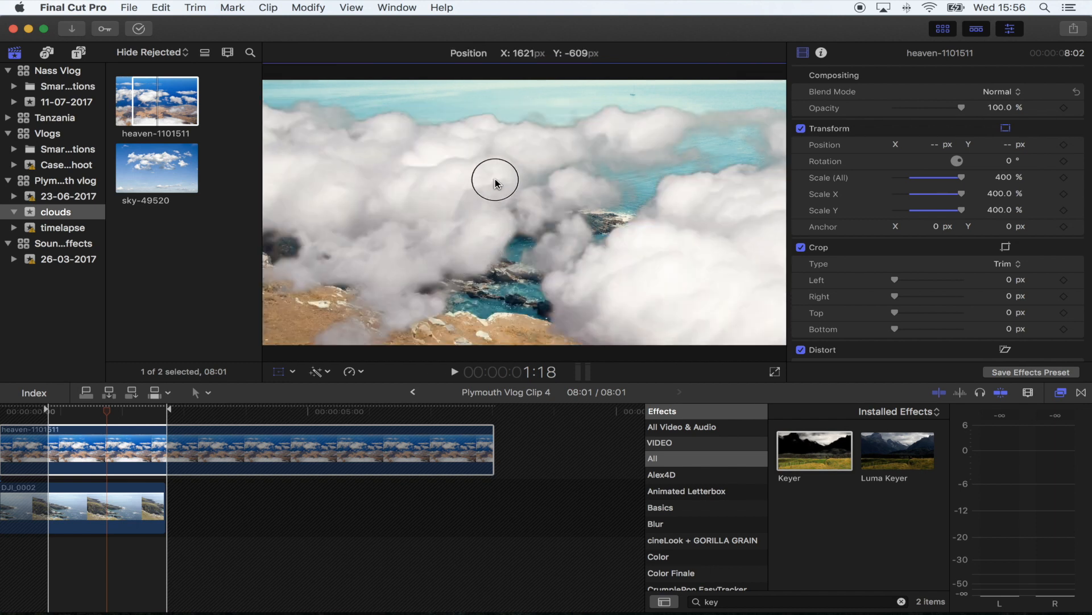
drag(495, 179, 511, 195)
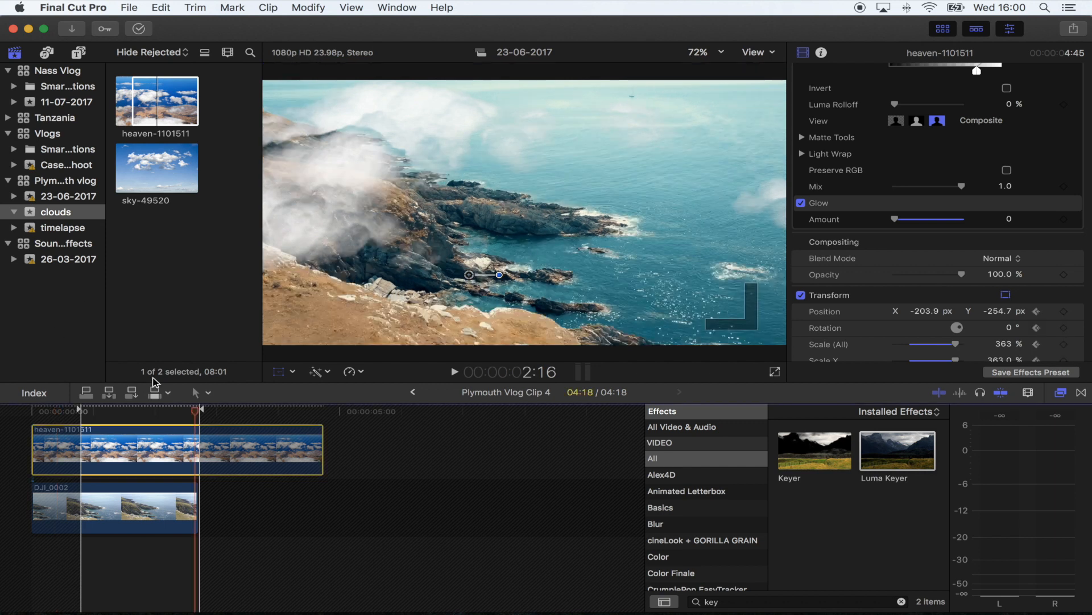
mouse_move(351, 206)
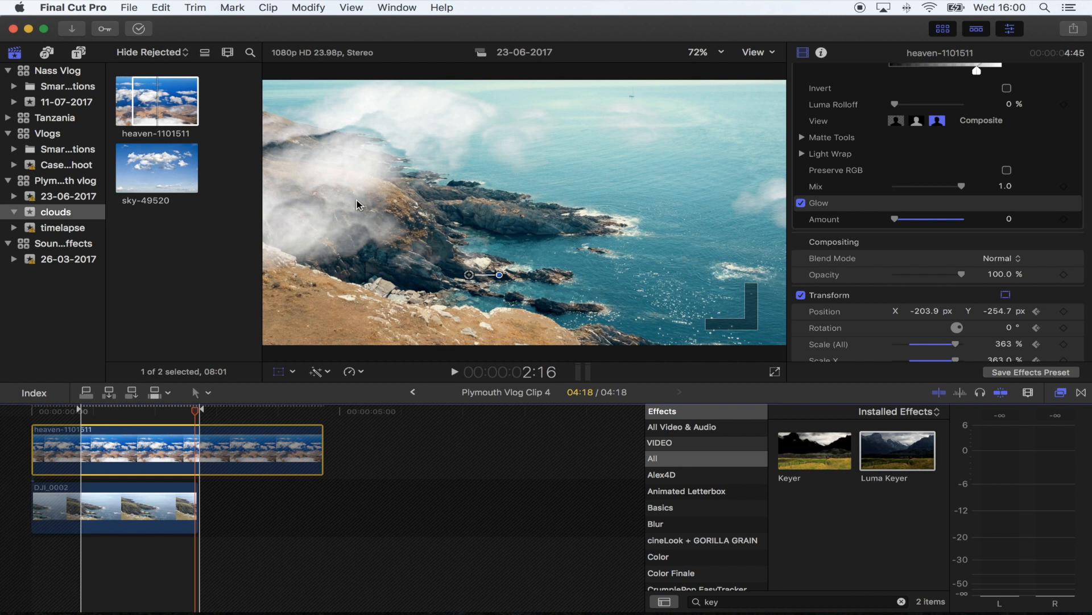
mouse_move(354, 217)
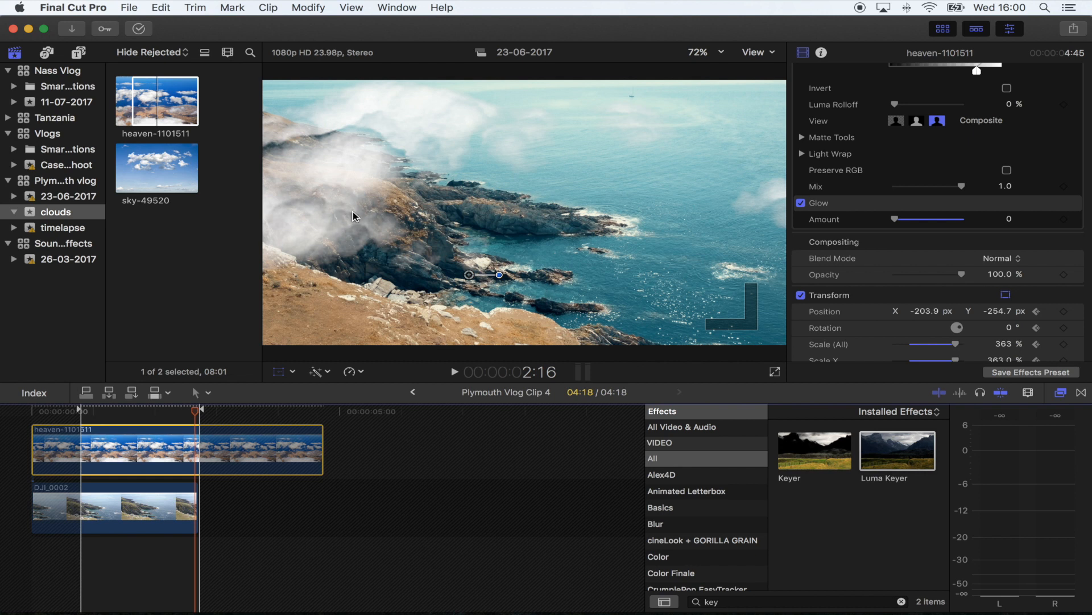
mouse_move(182, 449)
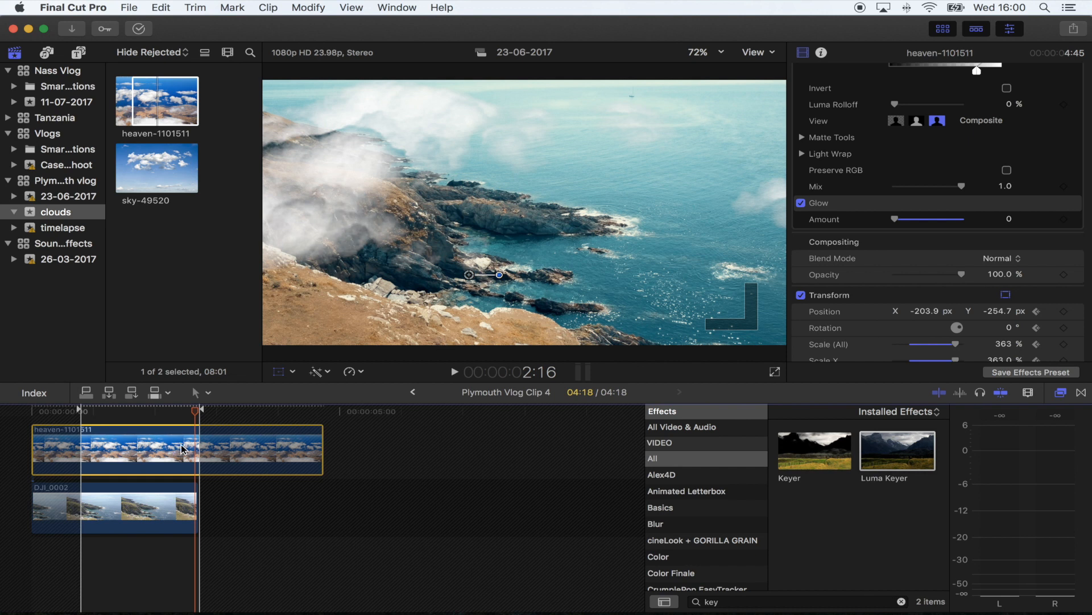
Step: Keyframe the cloud clip to shrink to 290% and nudge its position with the camera
click(185, 420)
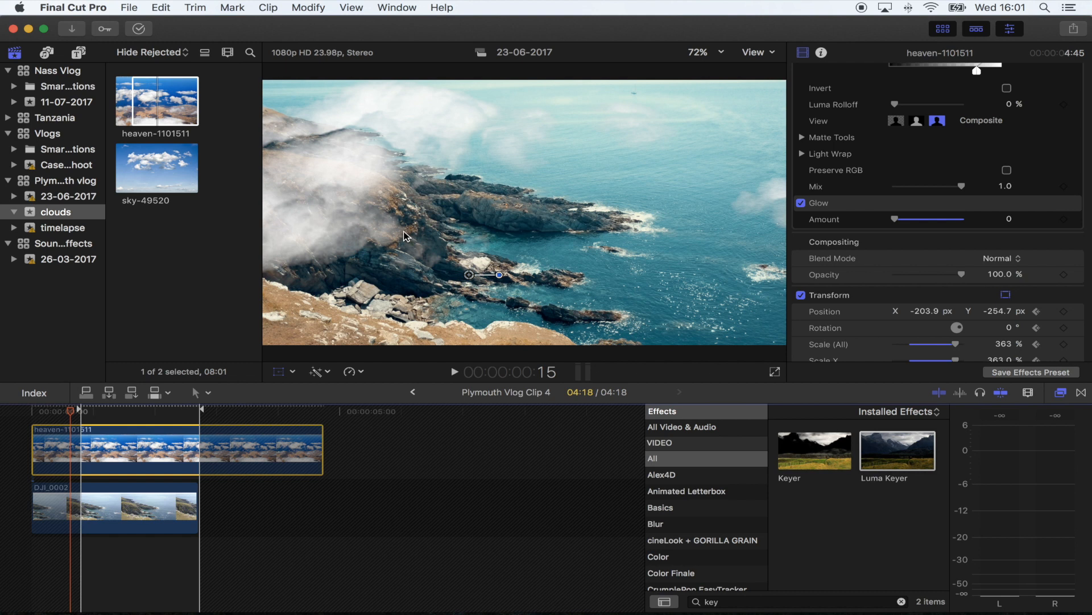
click(172, 411)
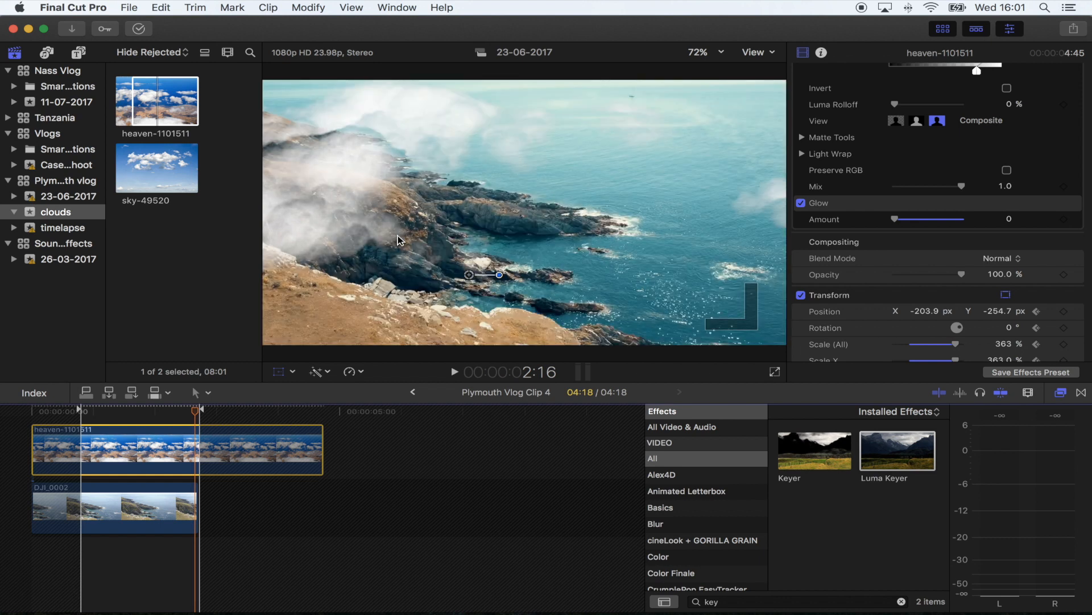
mouse_move(425, 233)
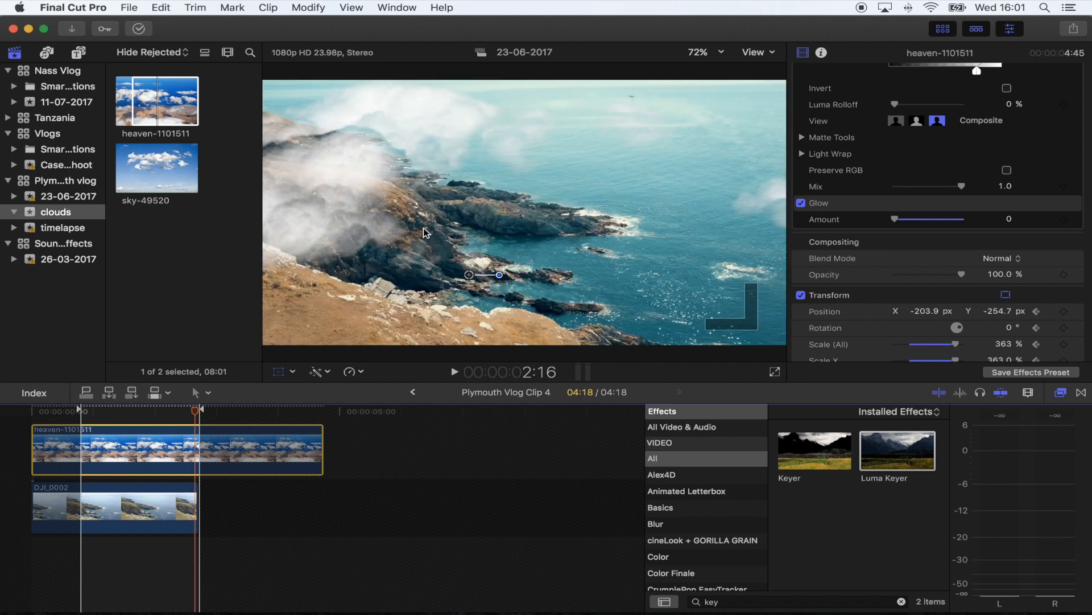
drag(965, 345, 955, 344)
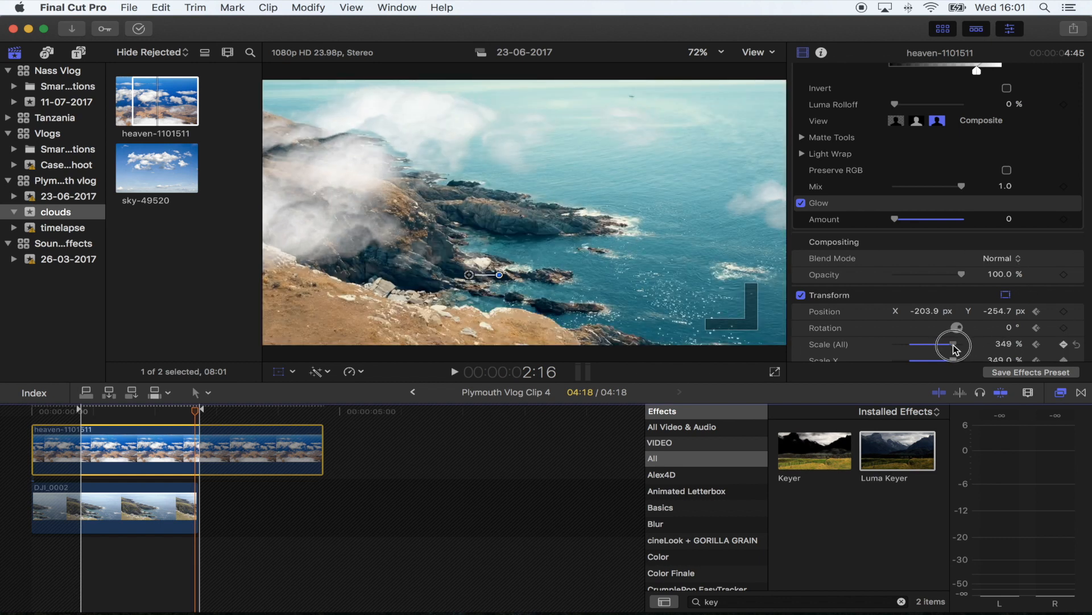
drag(956, 344, 944, 344)
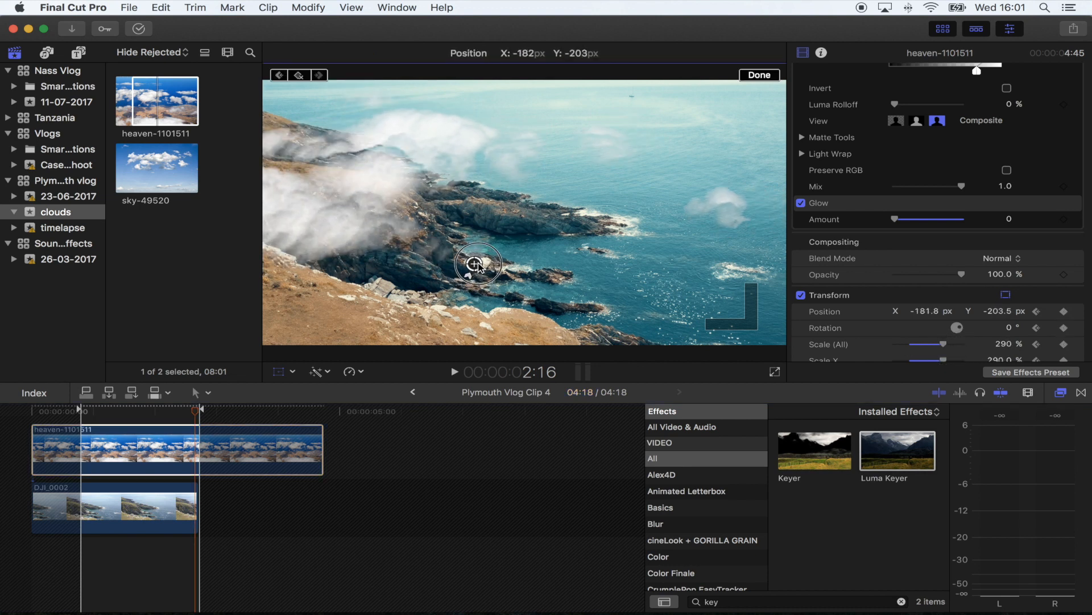
drag(477, 265, 506, 266)
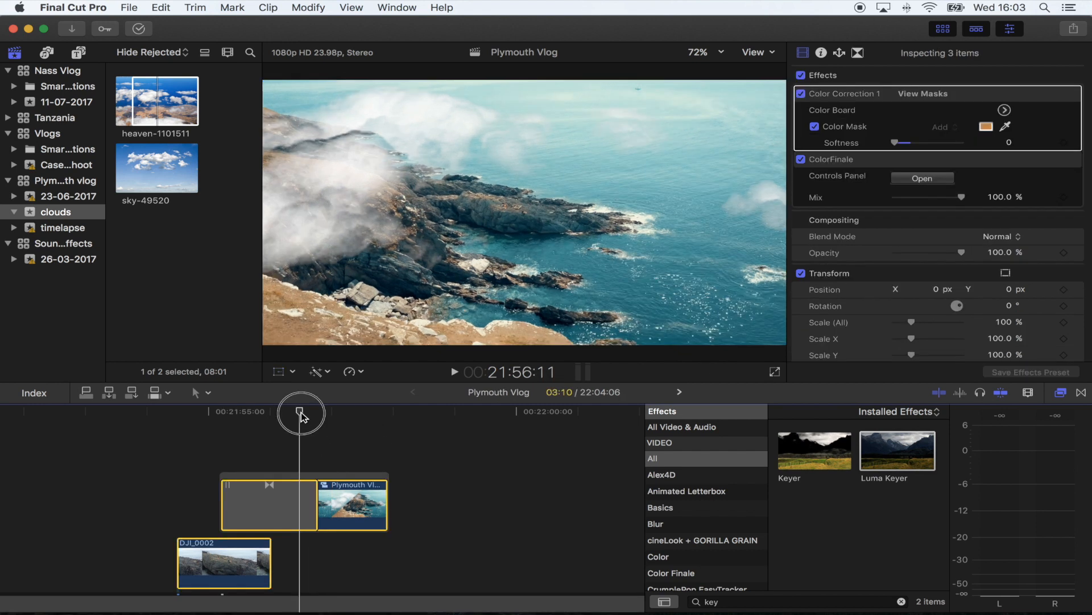
Step: Scrub the playhead over the compound clip to review the drifting keyed clouds
drag(301, 411, 341, 418)
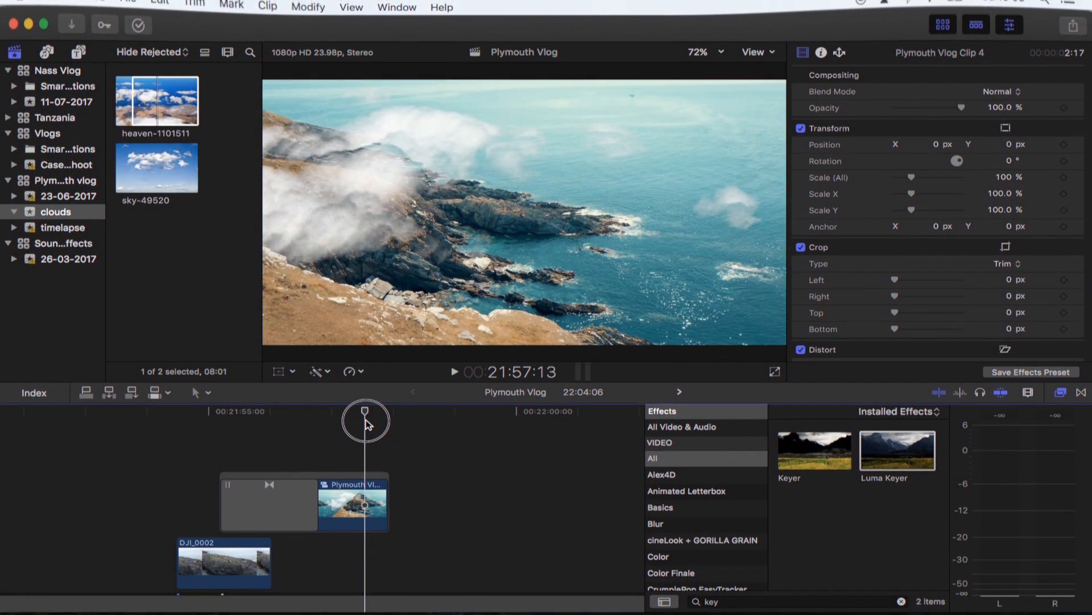
drag(366, 422, 327, 432)
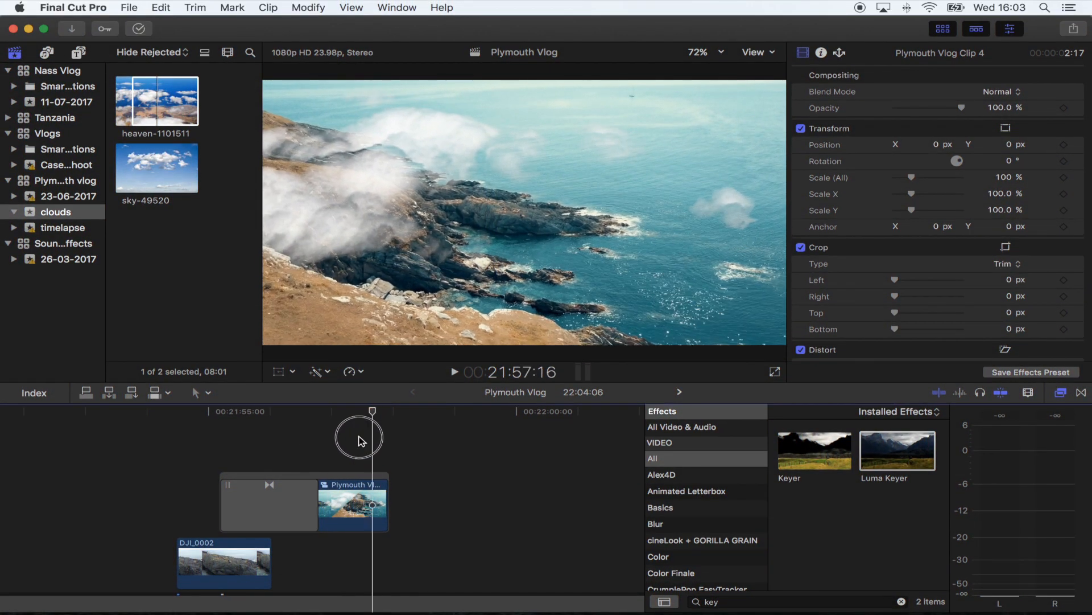
drag(373, 430, 343, 431)
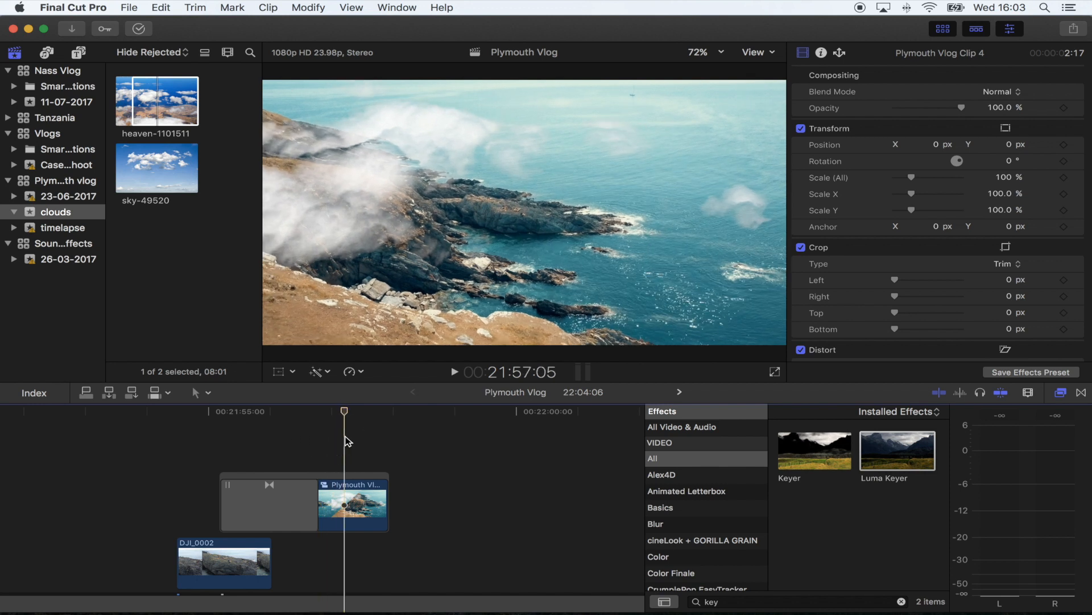